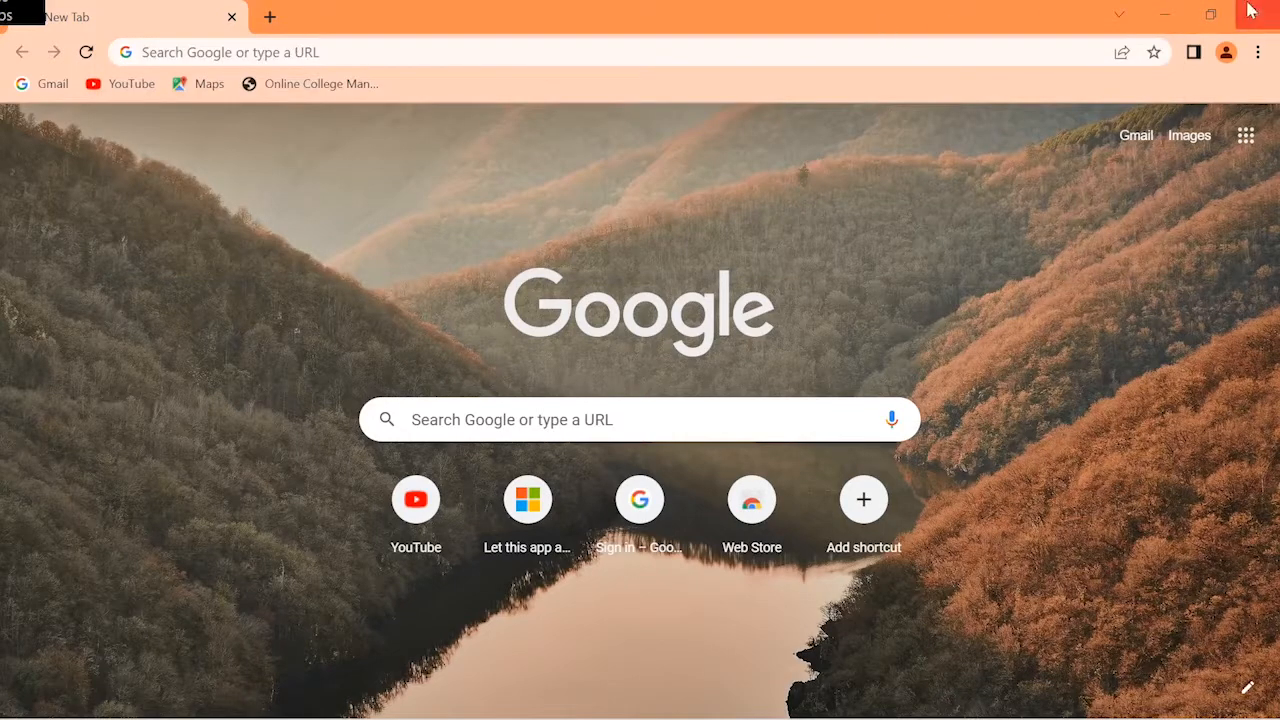
{"action": "mouse_move", "coordinate": [1256, 12]}
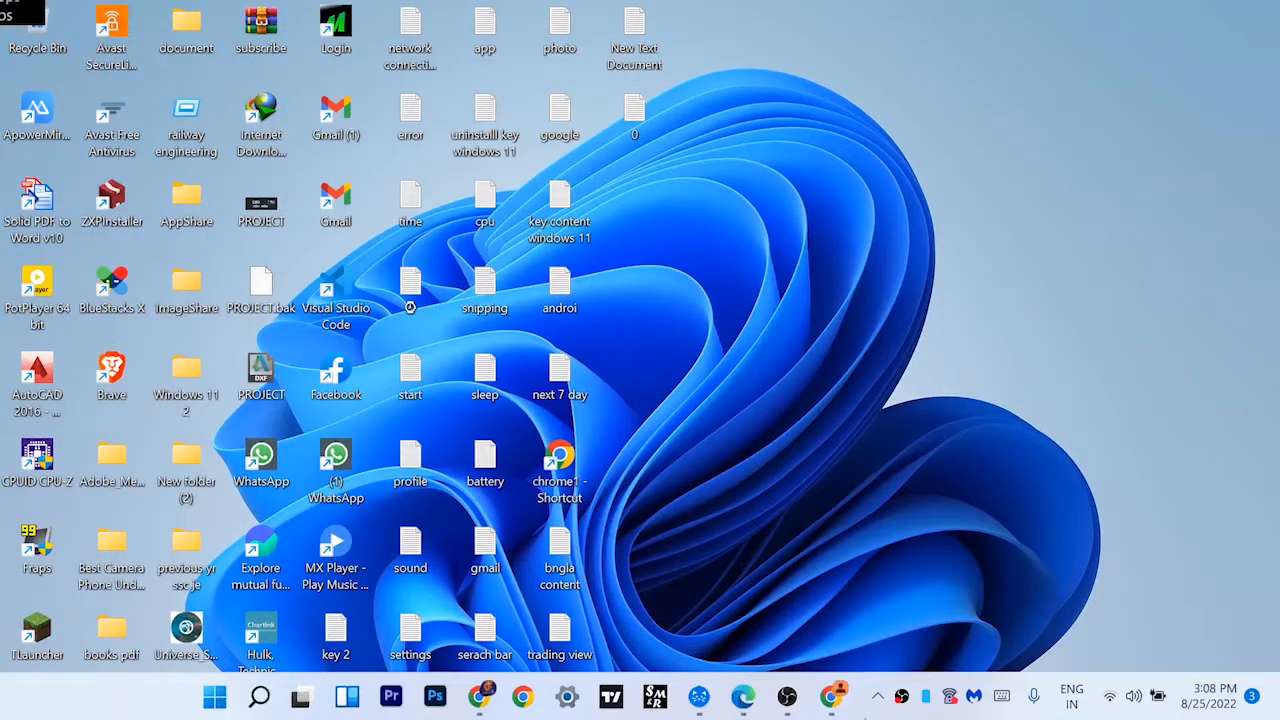
Exit the network speed meter from the hidden tray icons and confirm Yes, then dismiss the antivirus menu
{"action": "left_click", "coordinate": [876, 696]}
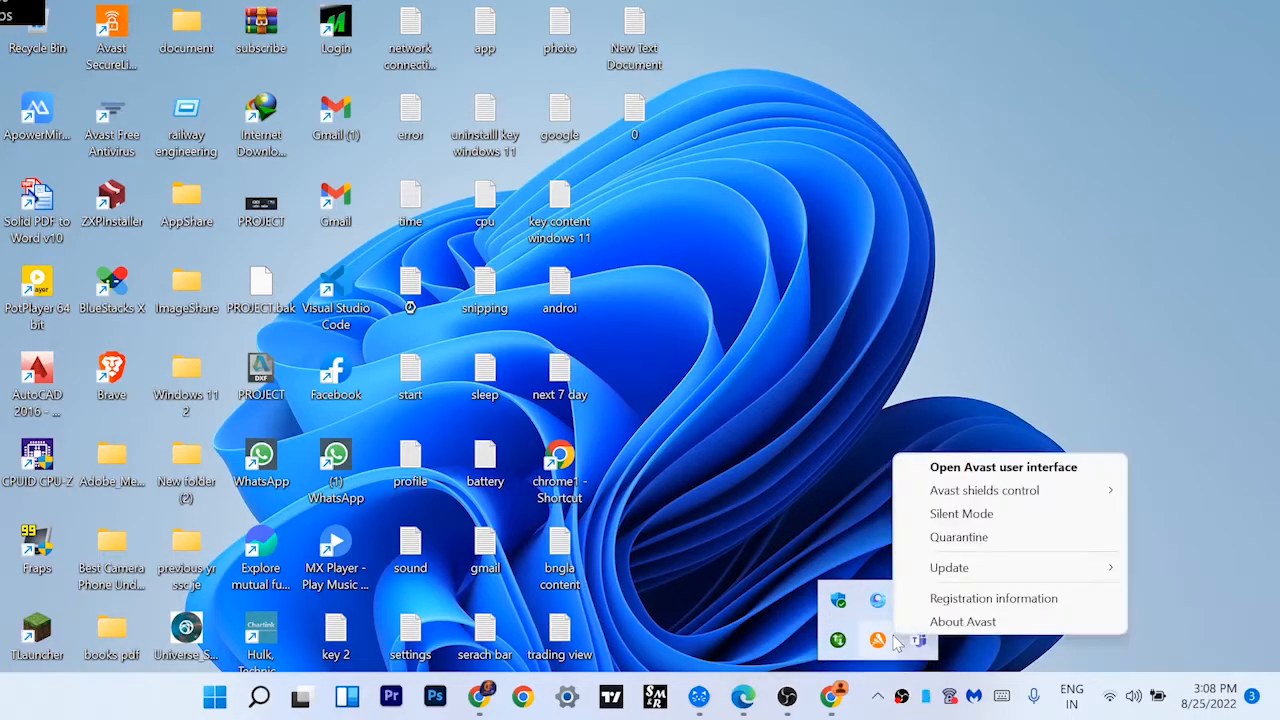
{"action": "mouse_move", "coordinate": [976, 640]}
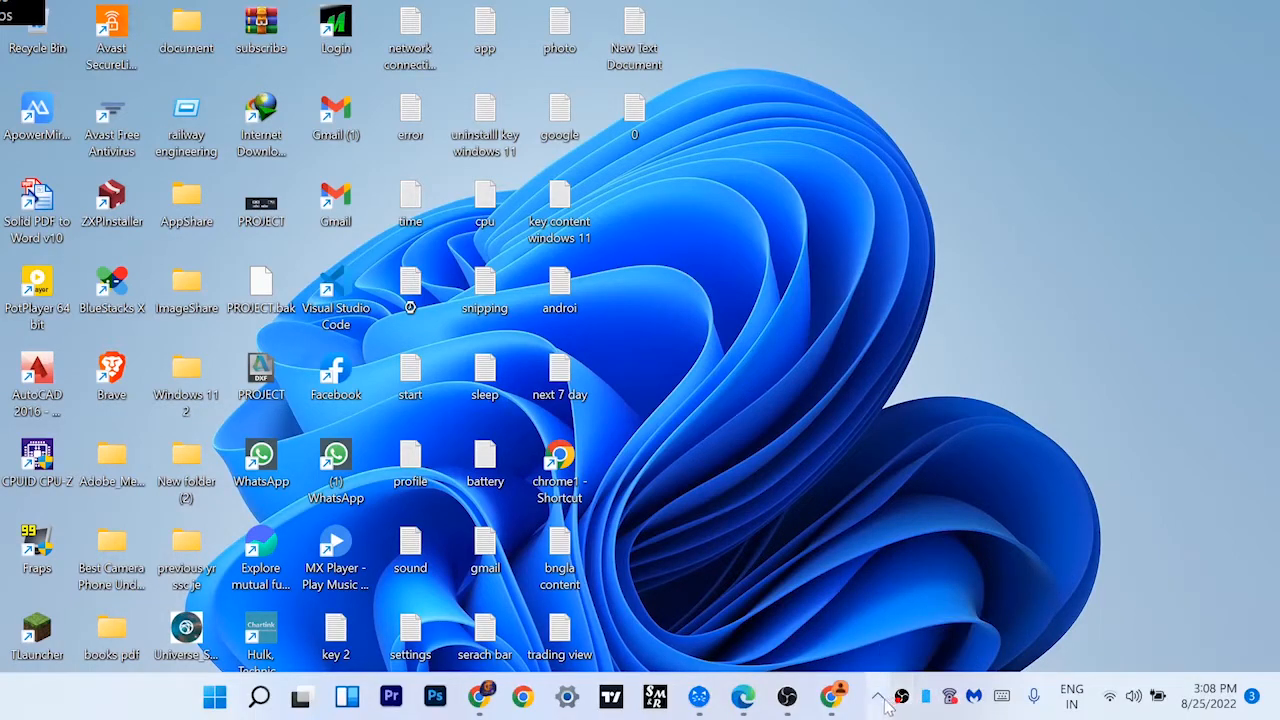
{"action": "left_click", "coordinate": [878, 696]}
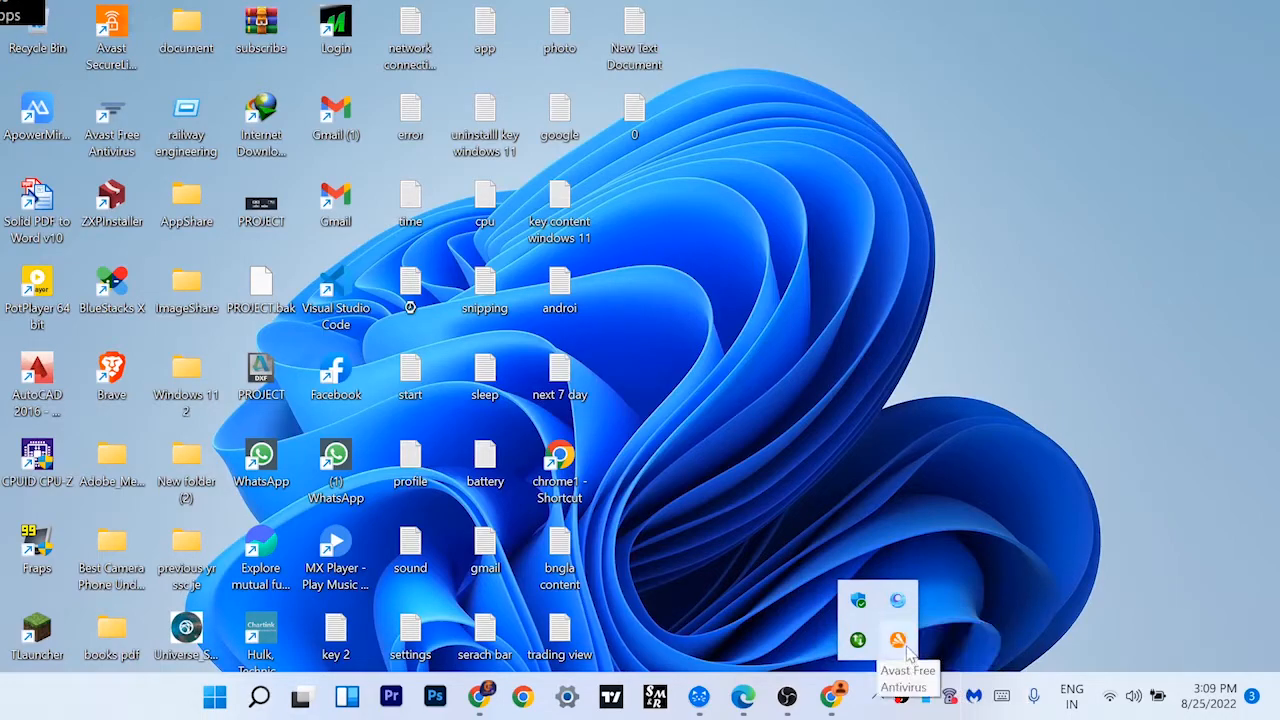
{"action": "right_click", "coordinate": [896, 640]}
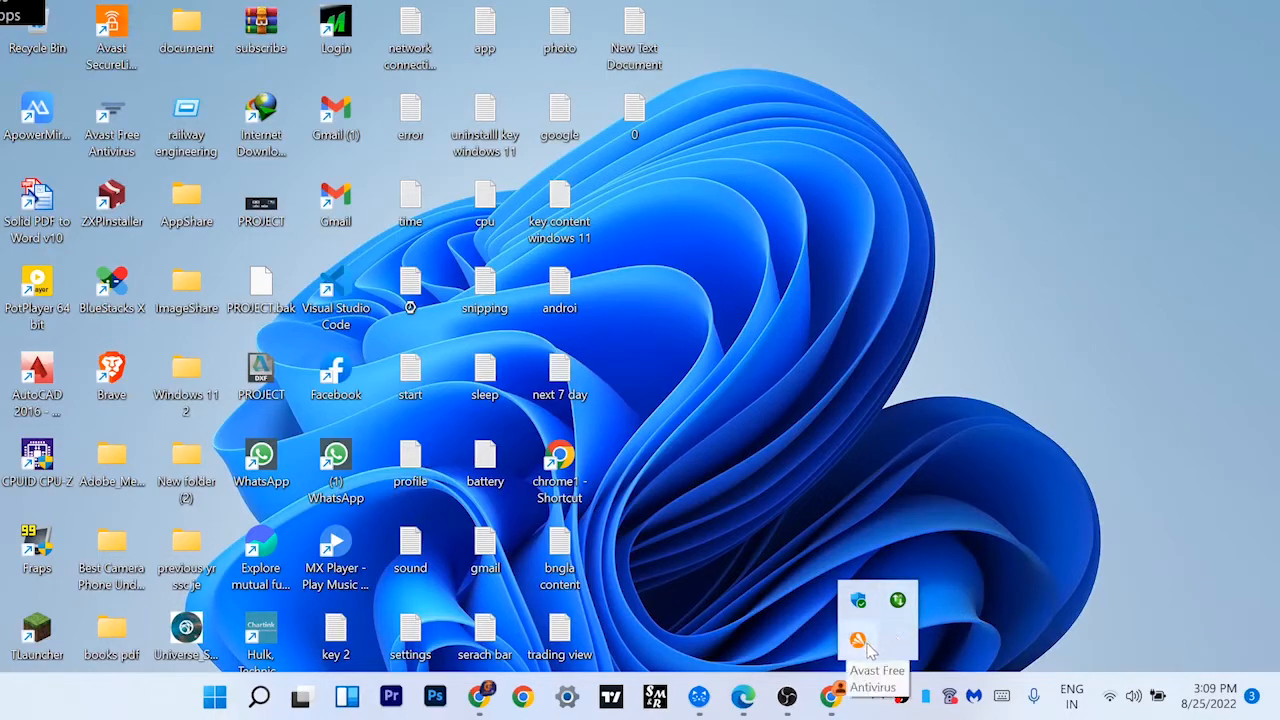
{"action": "mouse_move", "coordinate": [944, 652]}
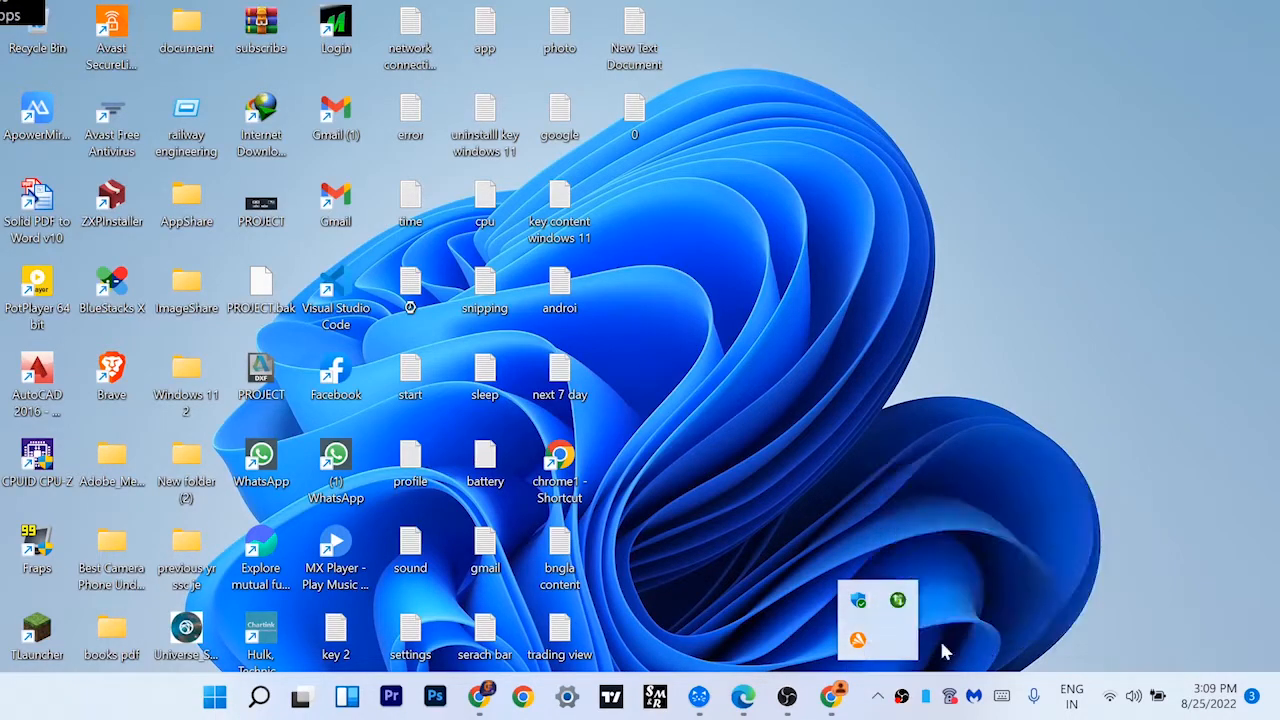
{"action": "right_click", "coordinate": [876, 620]}
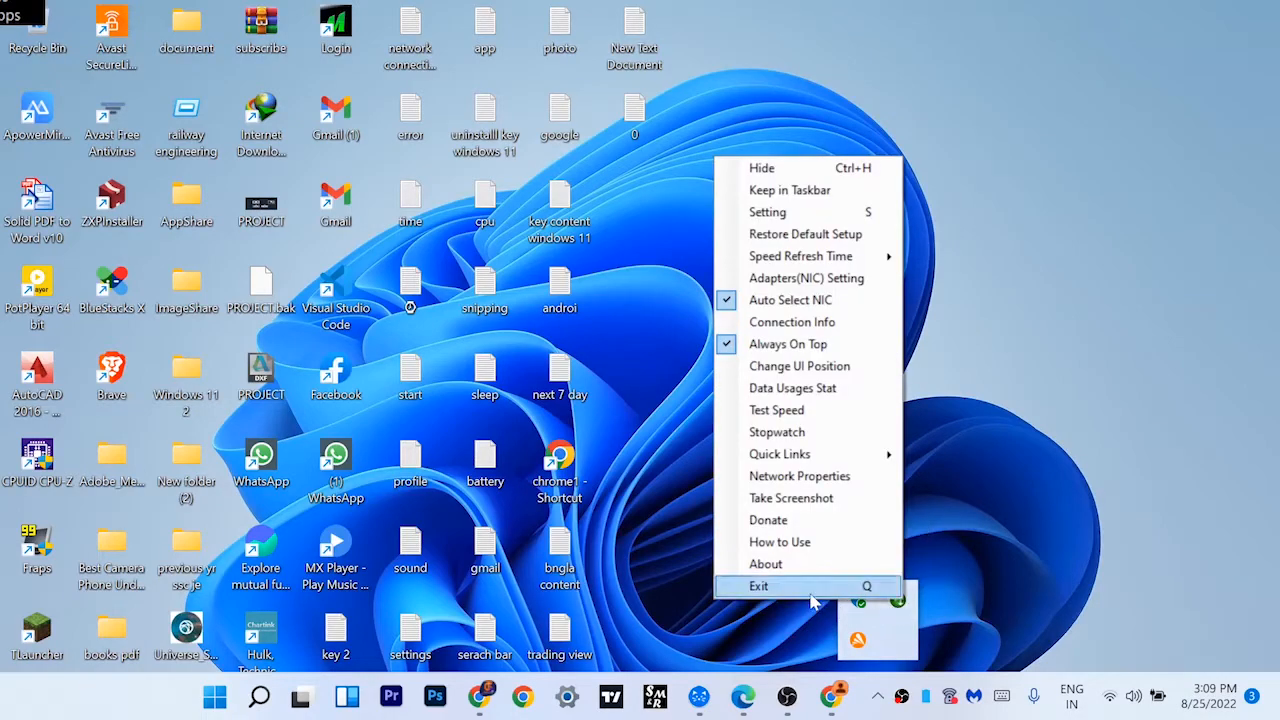
{"action": "left_click", "coordinate": [760, 586]}
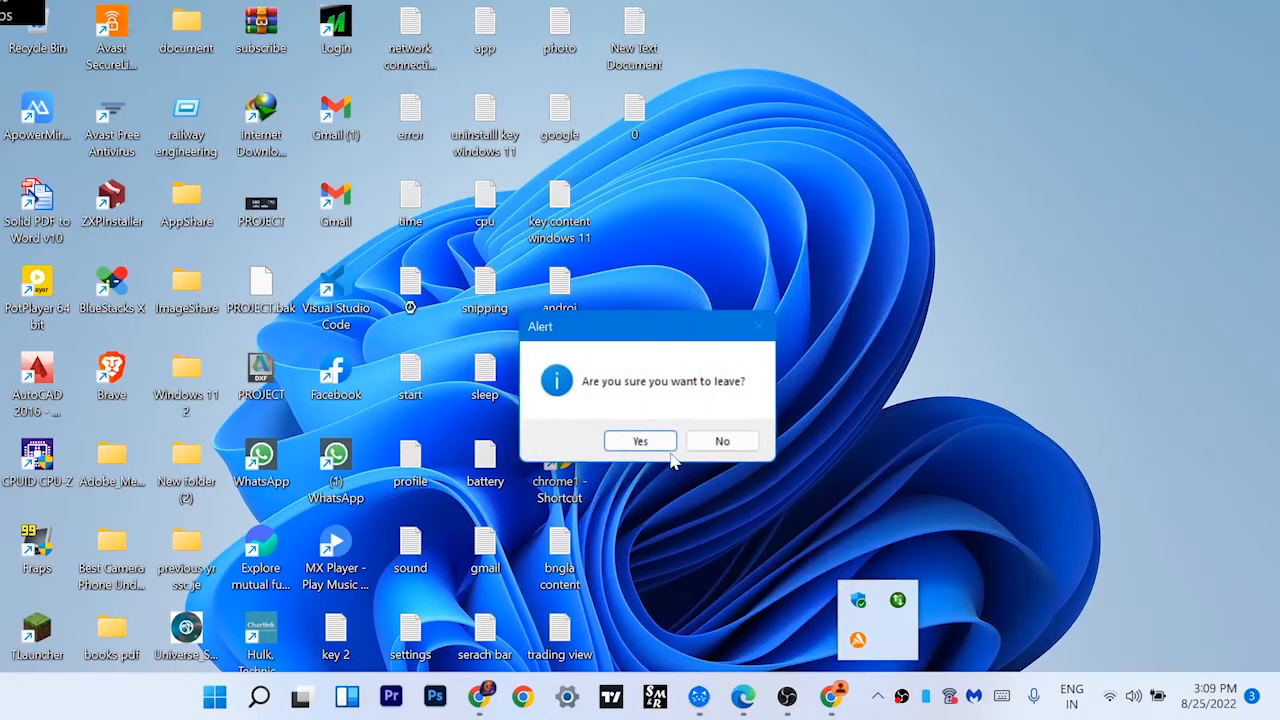
{"action": "left_click", "coordinate": [640, 440]}
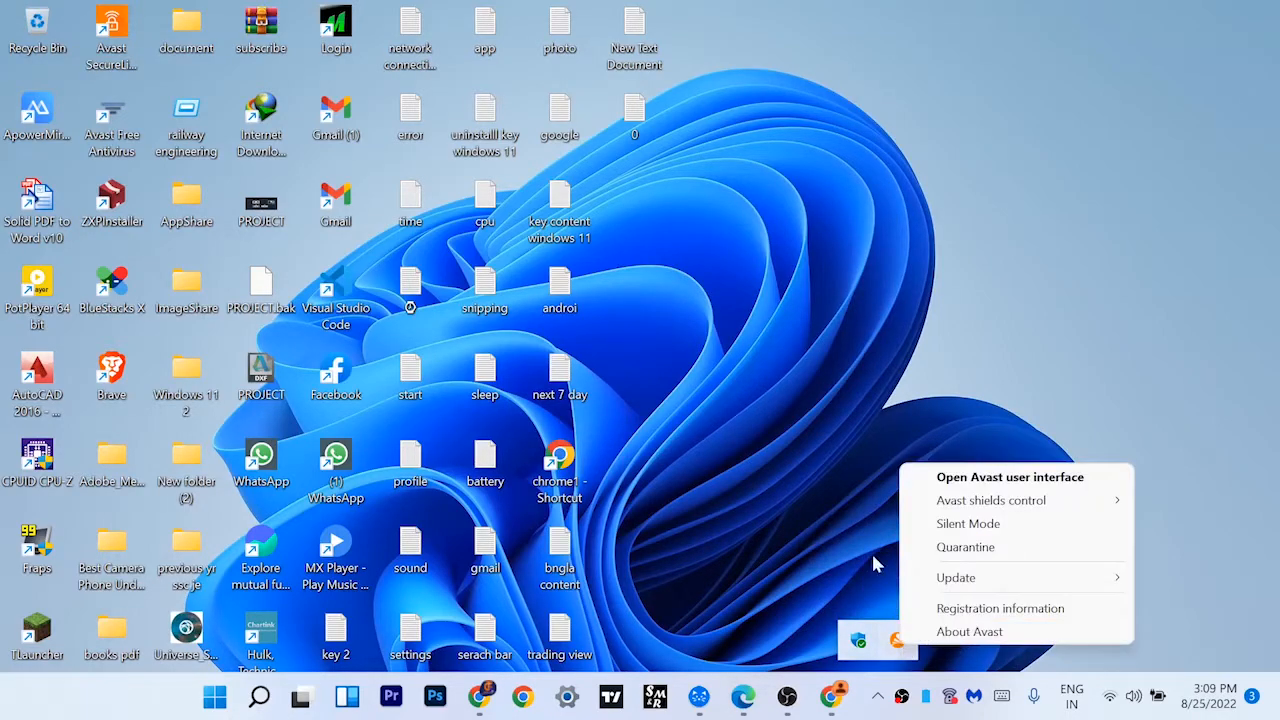
{"action": "mouse_move", "coordinate": [836, 512]}
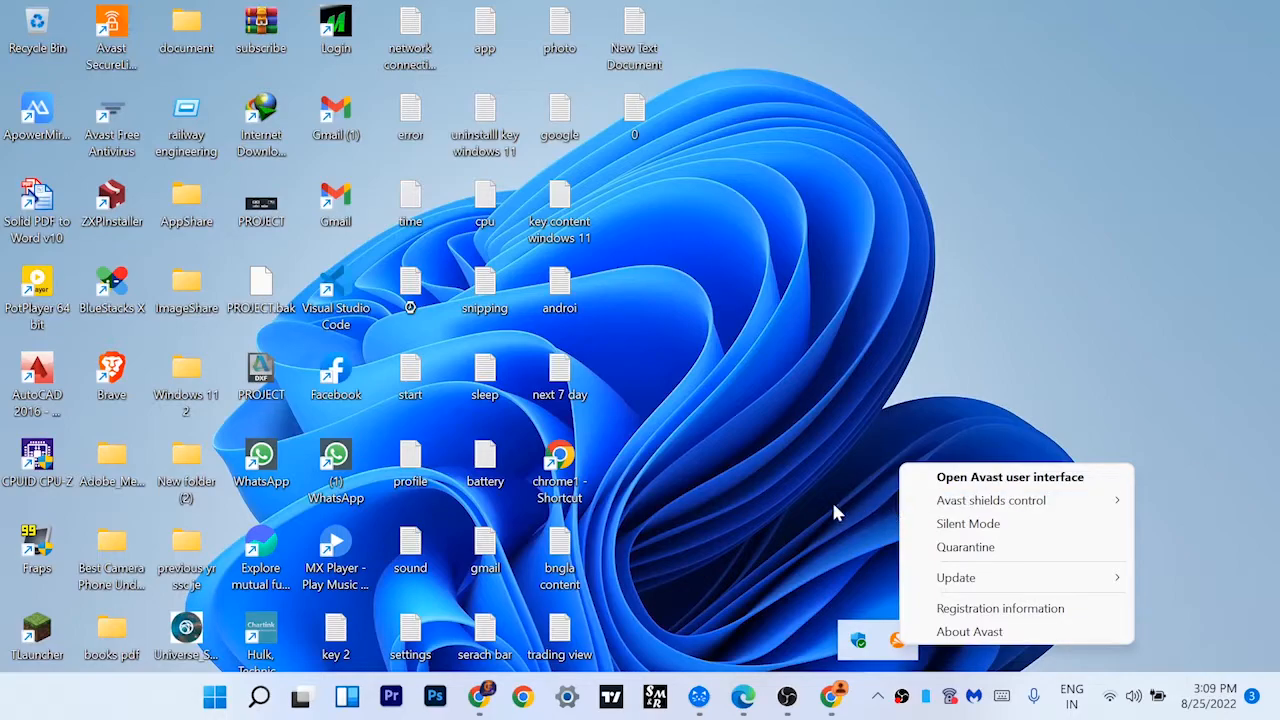
{"action": "left_click", "coordinate": [876, 308]}
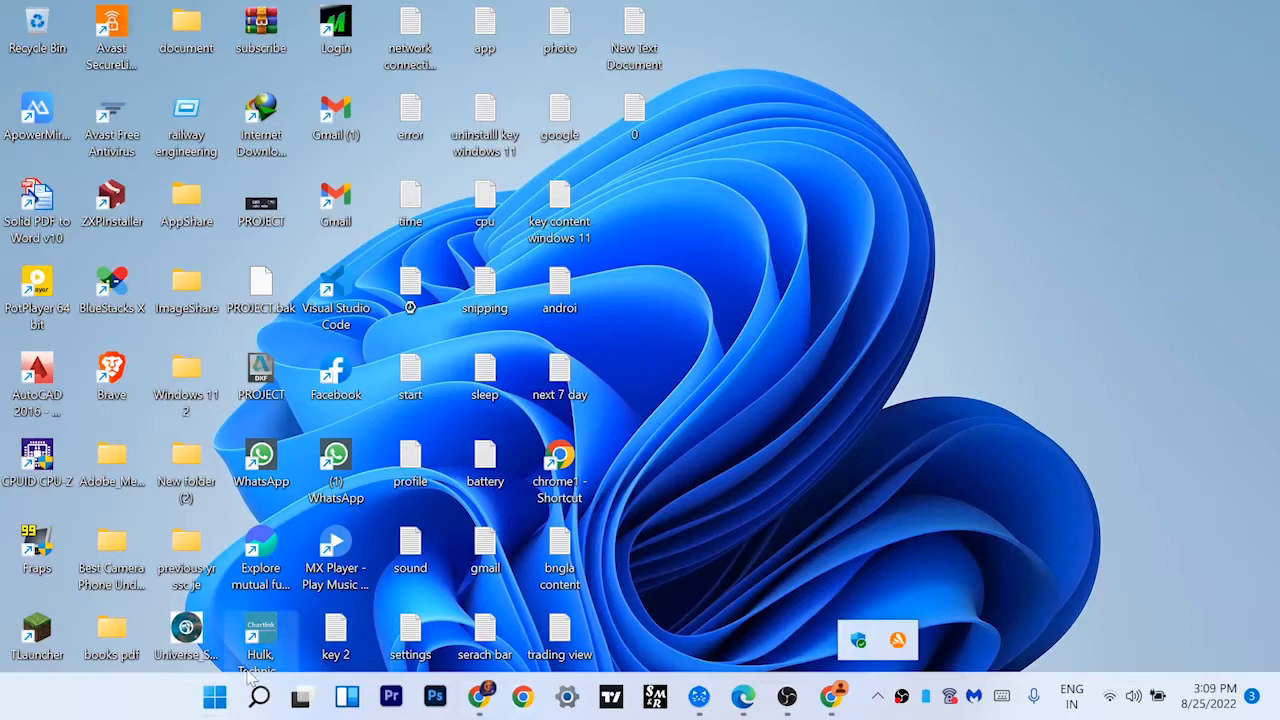
Search Windows for 'task' so Task Manager appears as the best match
{"action": "left_click", "coordinate": [258, 696]}
{"action": "type", "text": "task"}
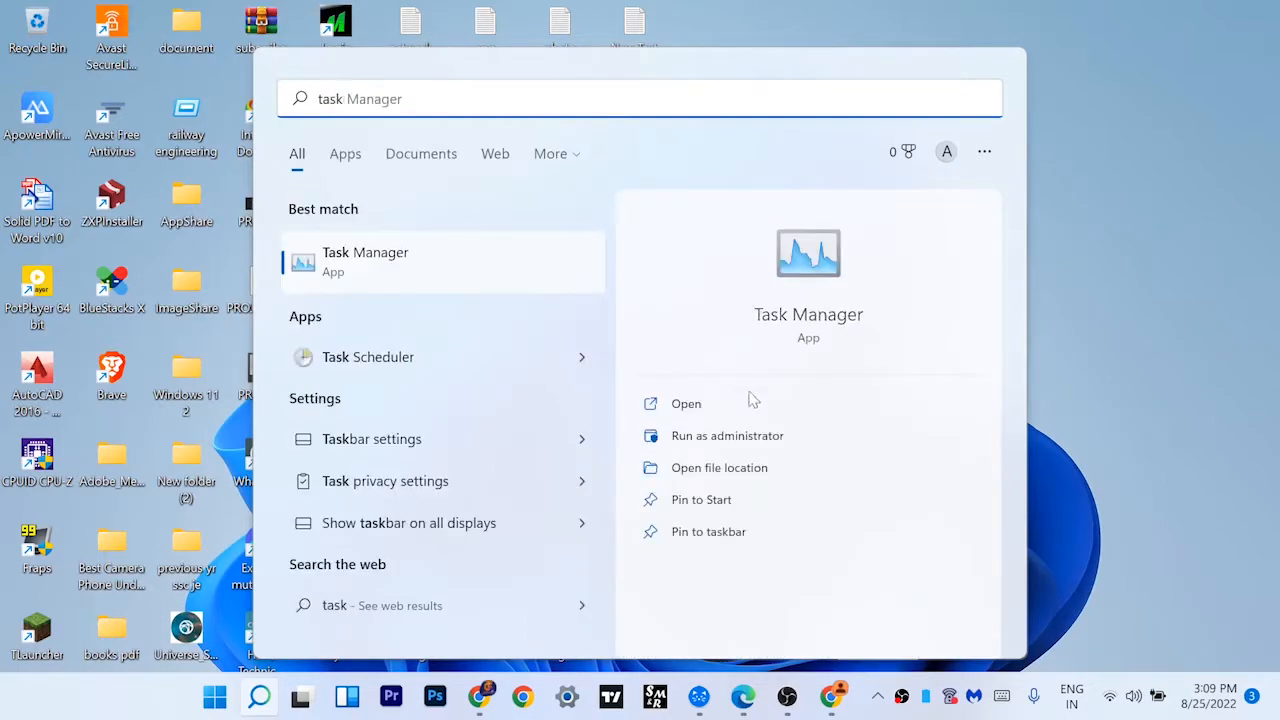
Launch Task Manager and browse down through the Processes list
{"action": "left_click", "coordinate": [686, 404]}
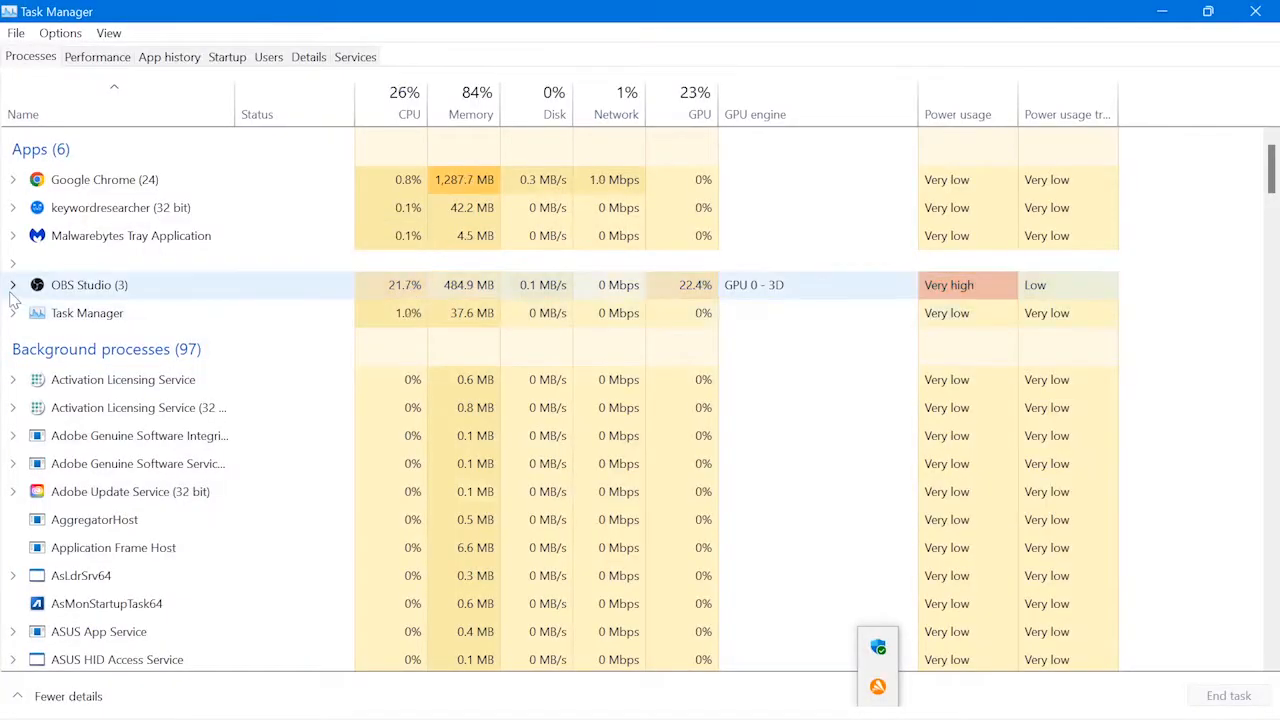
{"action": "scroll", "scroll_direction": "down", "scroll_amount": 3}
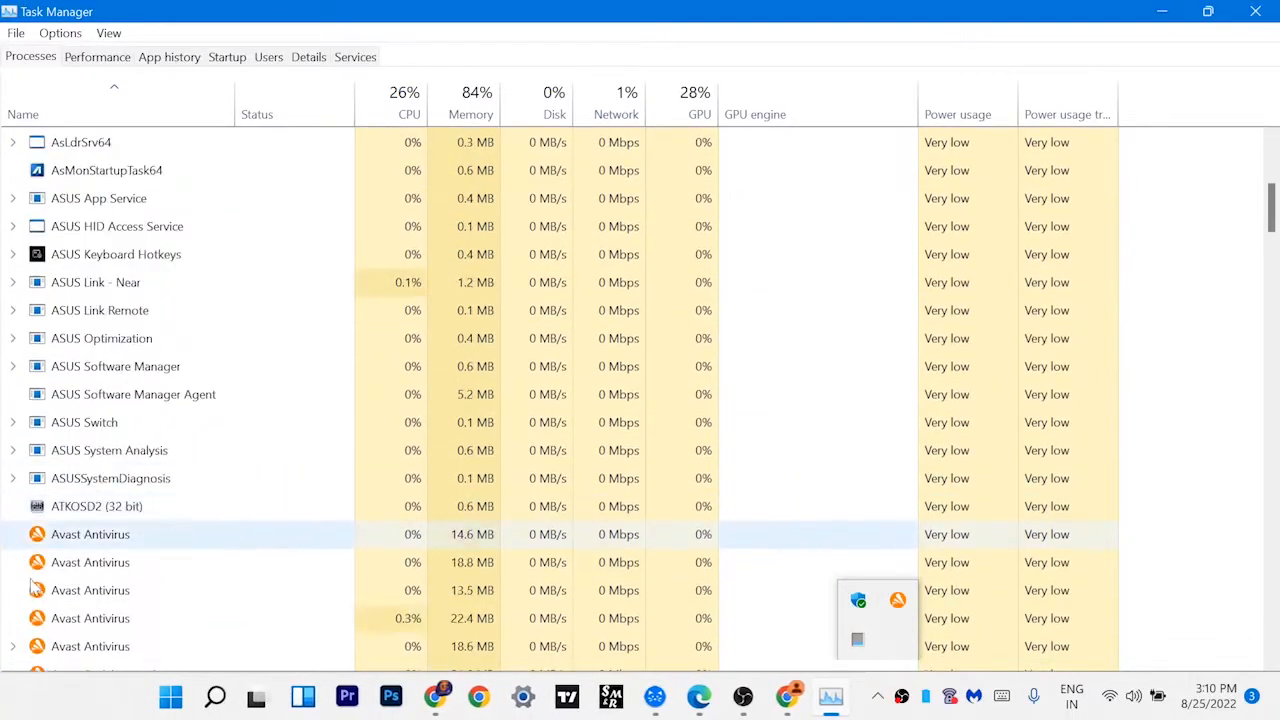
{"action": "scroll", "scroll_direction": "down", "scroll_amount": 3}
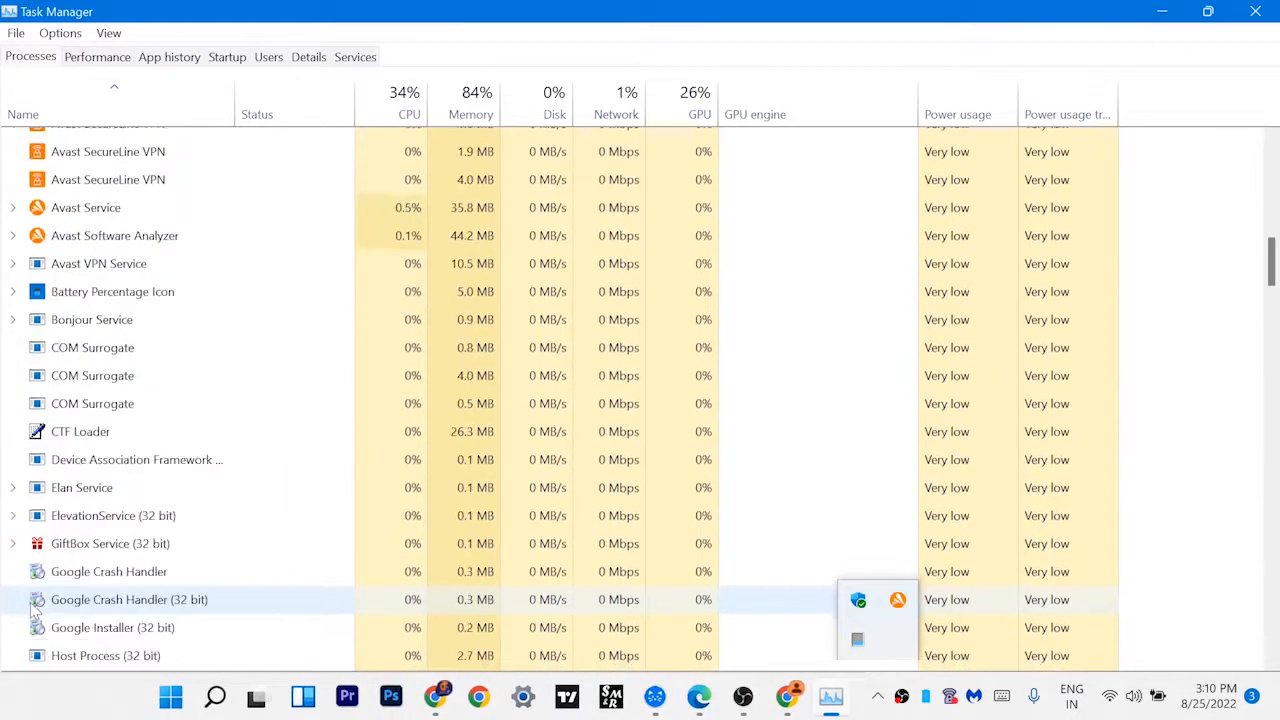
{"action": "scroll", "scroll_direction": "down", "scroll_amount": 3}
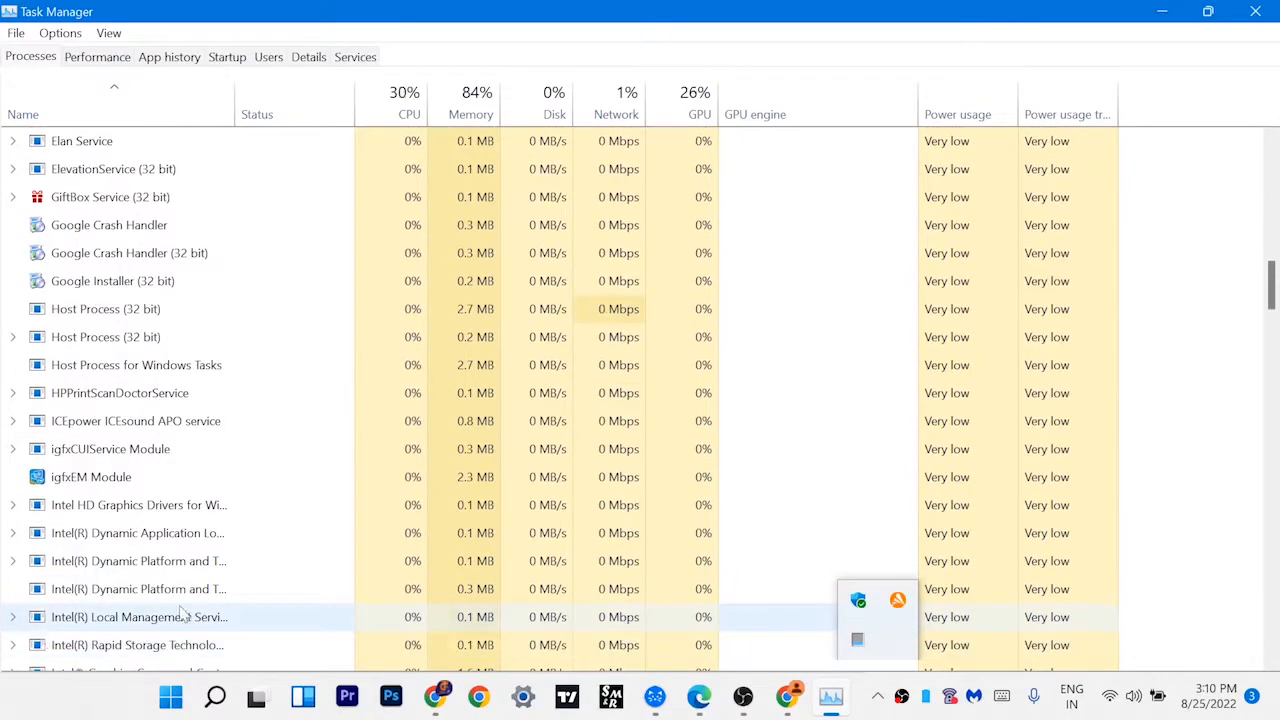
{"action": "scroll", "scroll_direction": "down", "scroll_amount": 3}
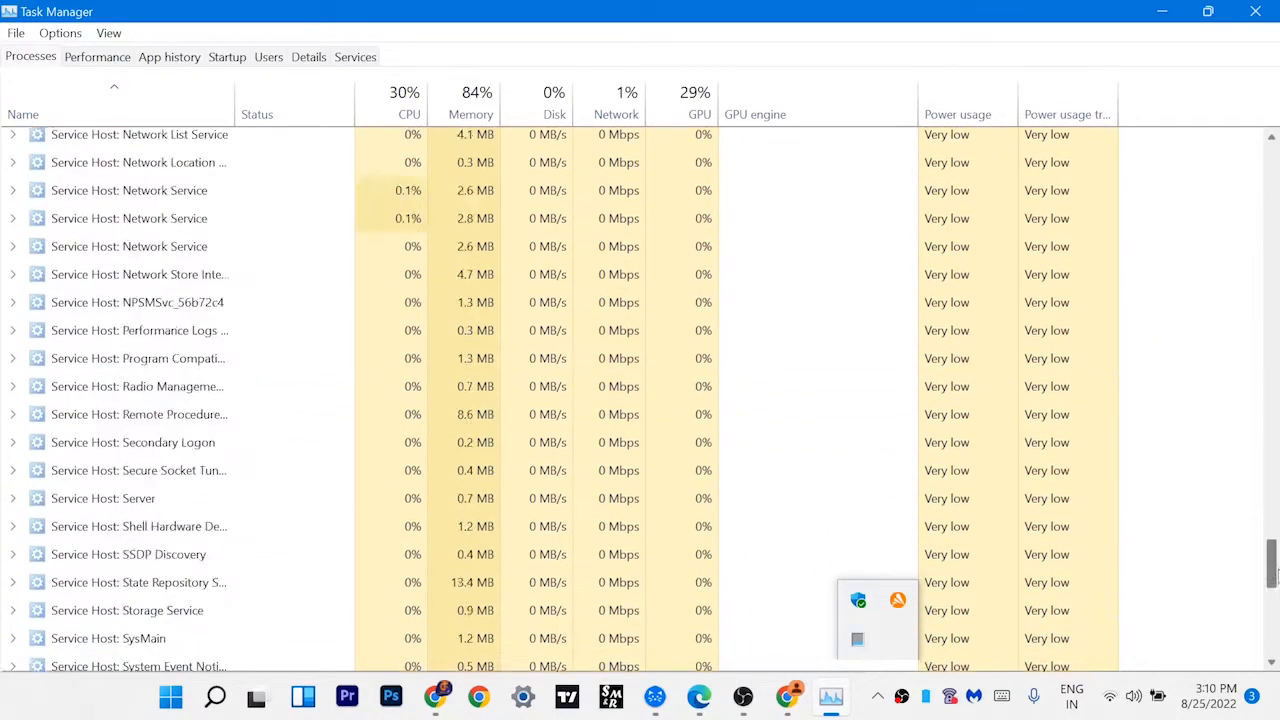
{"action": "scroll", "scroll_direction": "down", "scroll_amount": 3}
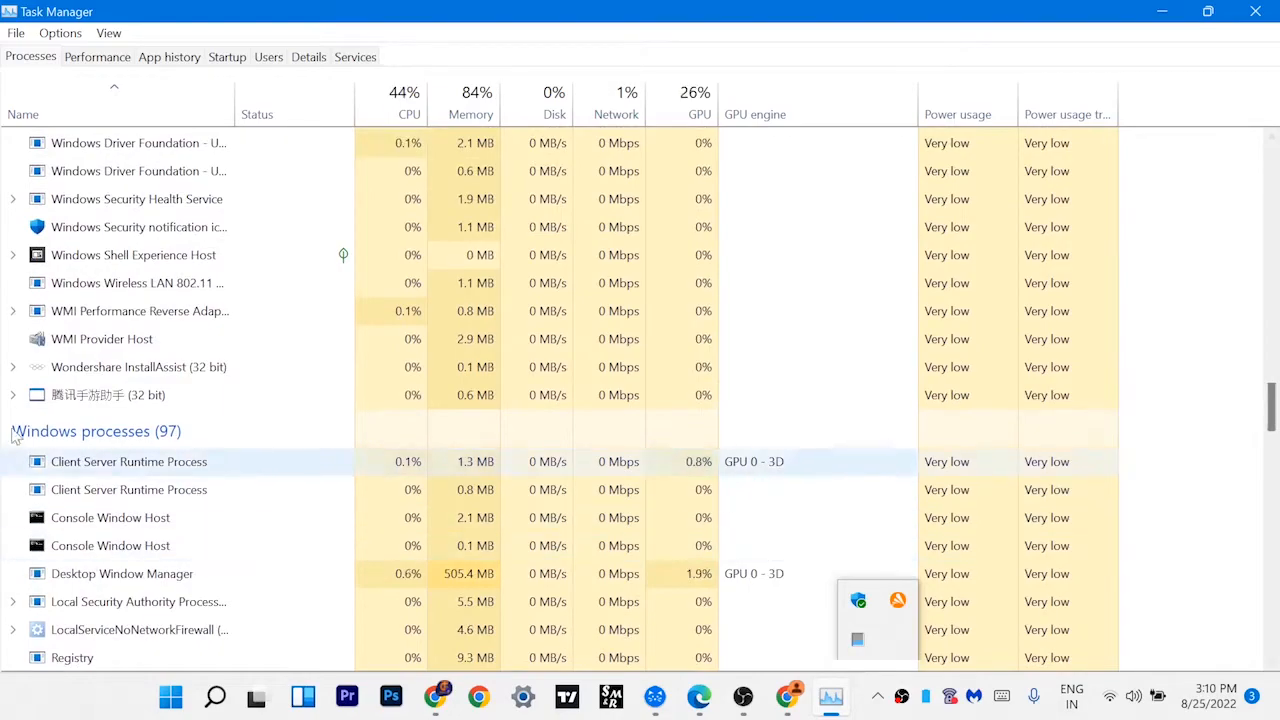
Expand the WMI Performance Reverse Adapter entry to show its WMI Performance Adapter service
{"action": "left_click", "coordinate": [12, 394]}
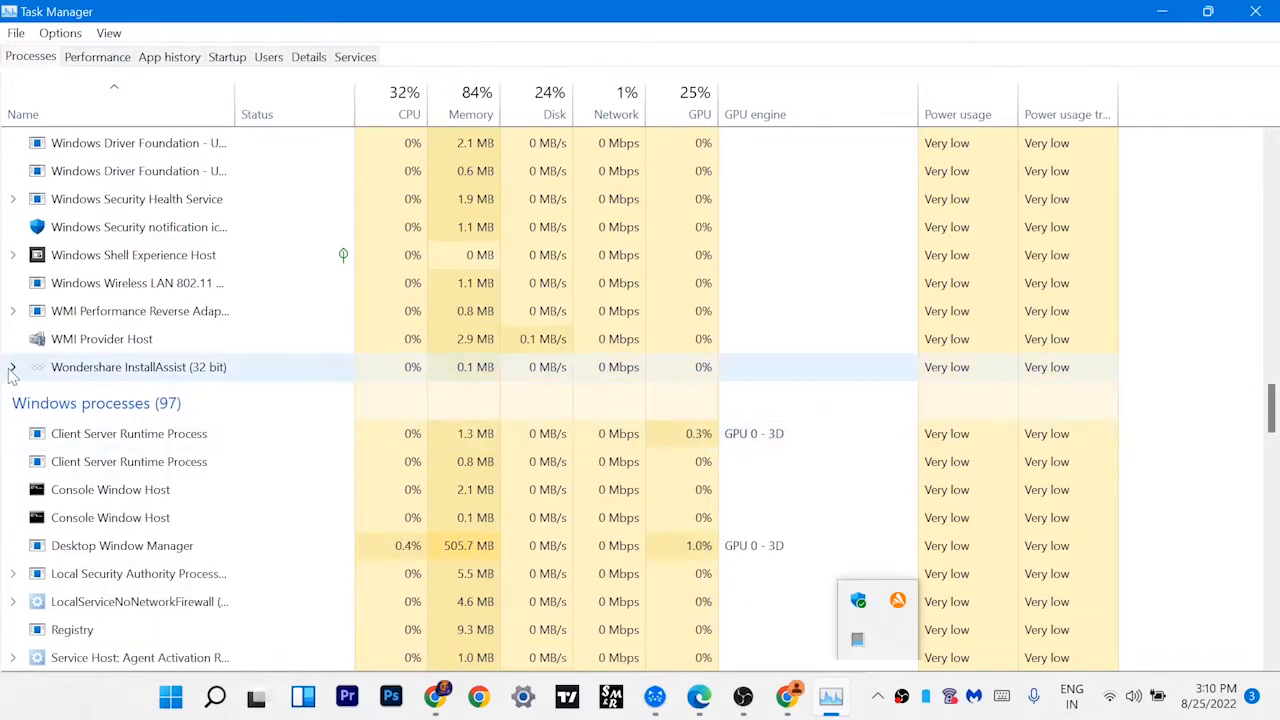
{"action": "left_click", "coordinate": [12, 368]}
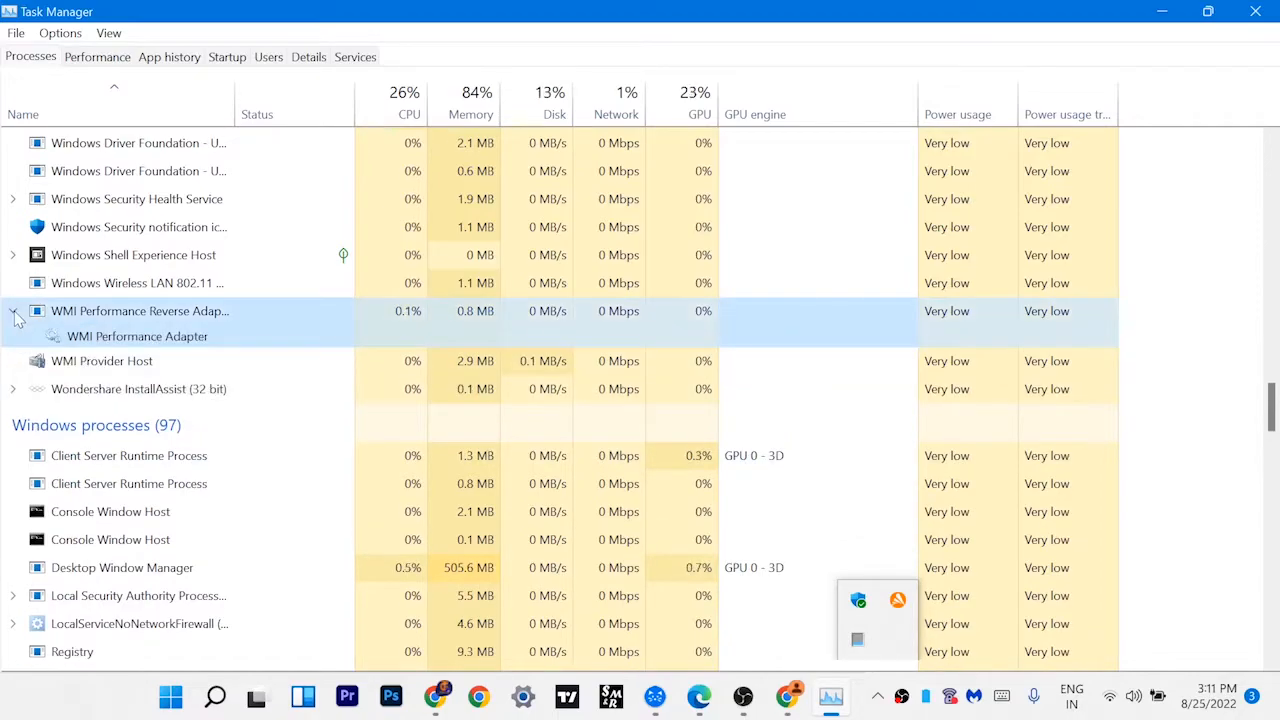
{"action": "scroll", "scroll_direction": "down", "scroll_amount": 3}
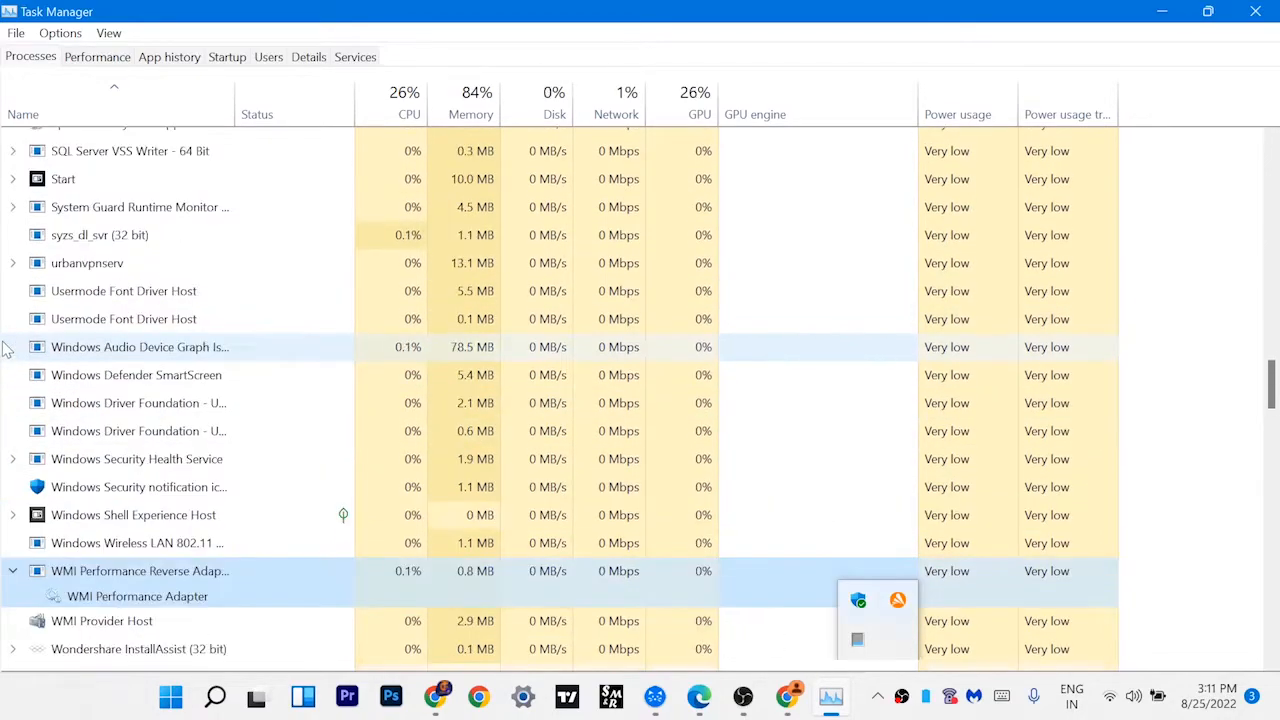
{"action": "scroll", "scroll_direction": "up", "scroll_amount": 3}
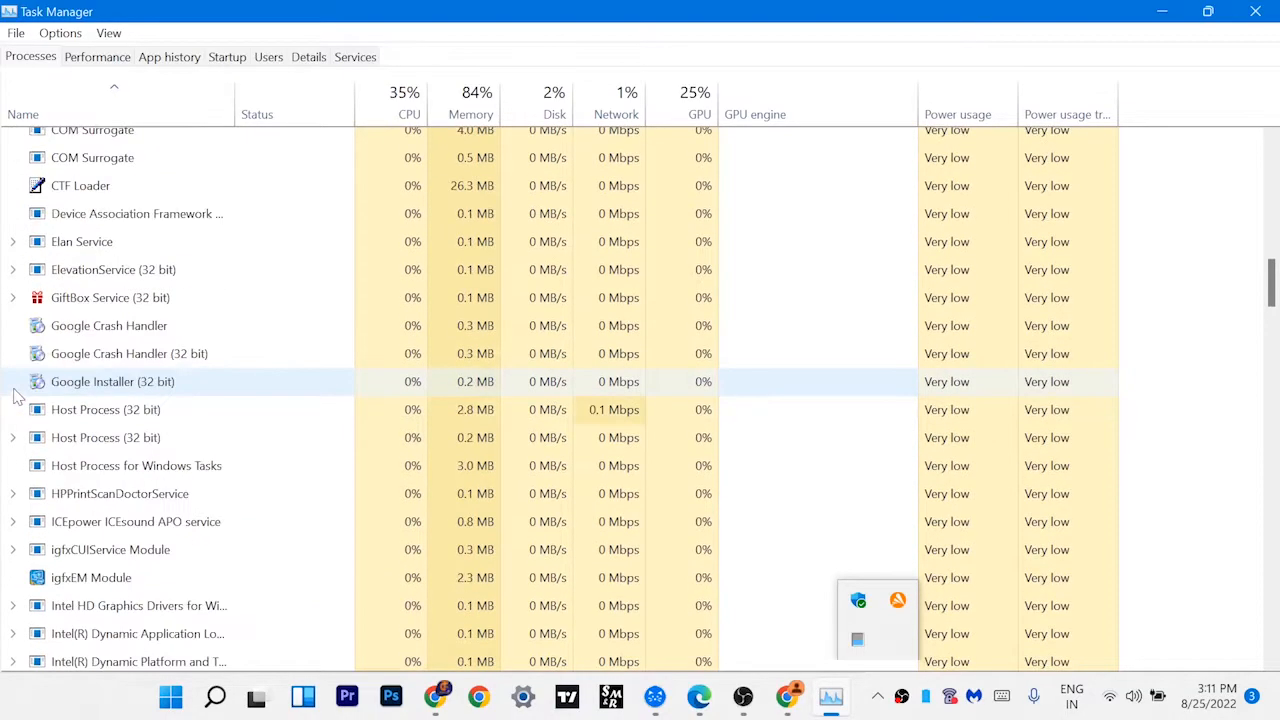
{"action": "scroll", "scroll_direction": "up", "scroll_amount": 3}
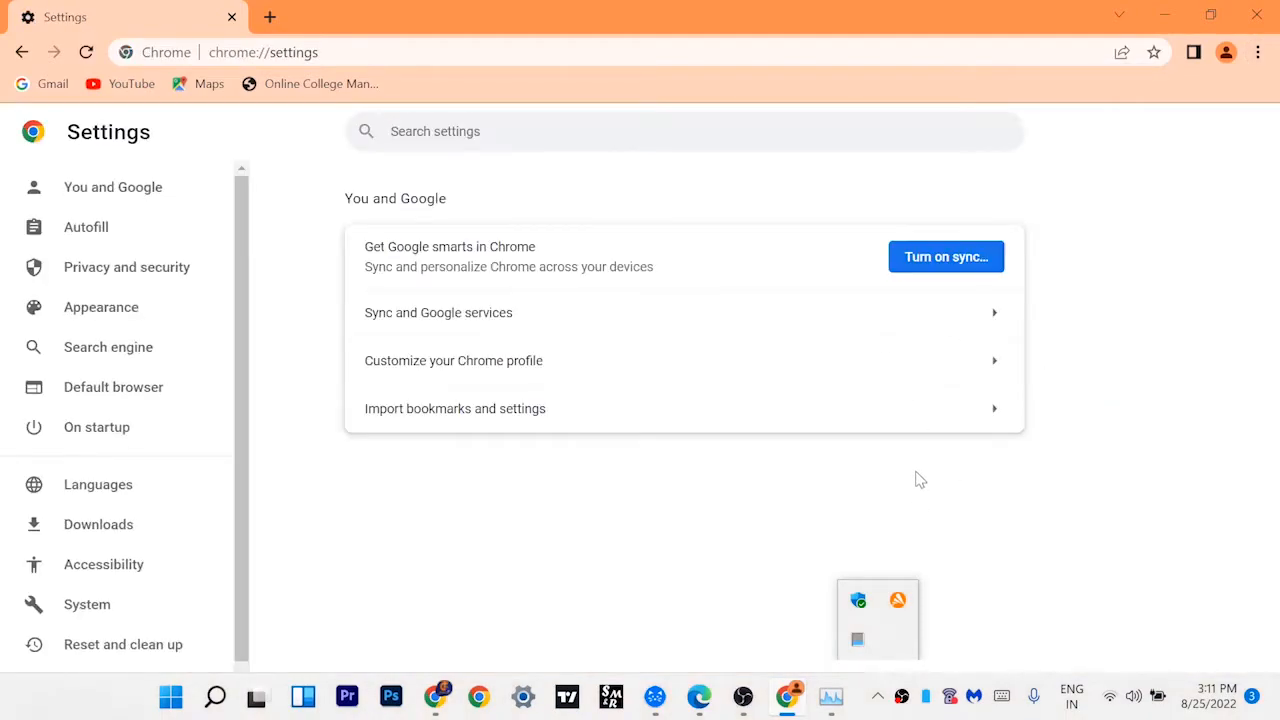
Show About Chrome, confirming version 104.0.5112.102 is up to date
{"action": "scroll", "scroll_direction": "down", "scroll_amount": 3}
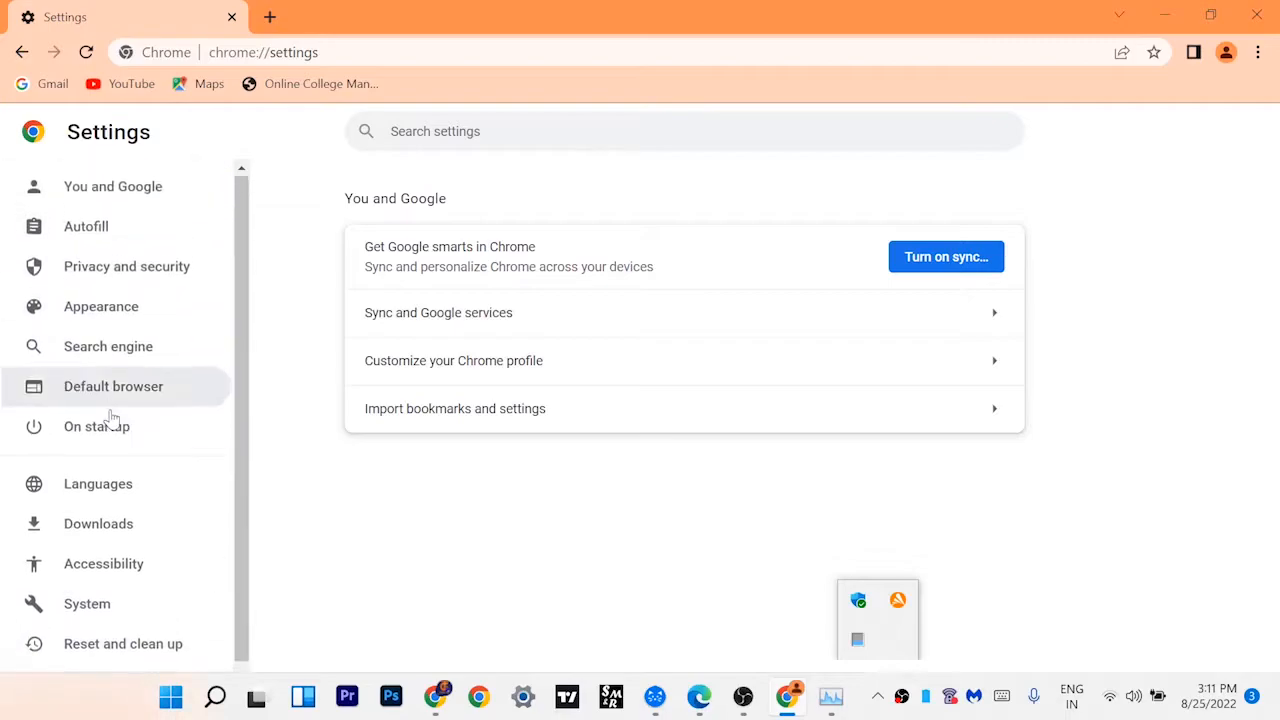
{"action": "scroll", "scroll_direction": "down", "scroll_amount": 3}
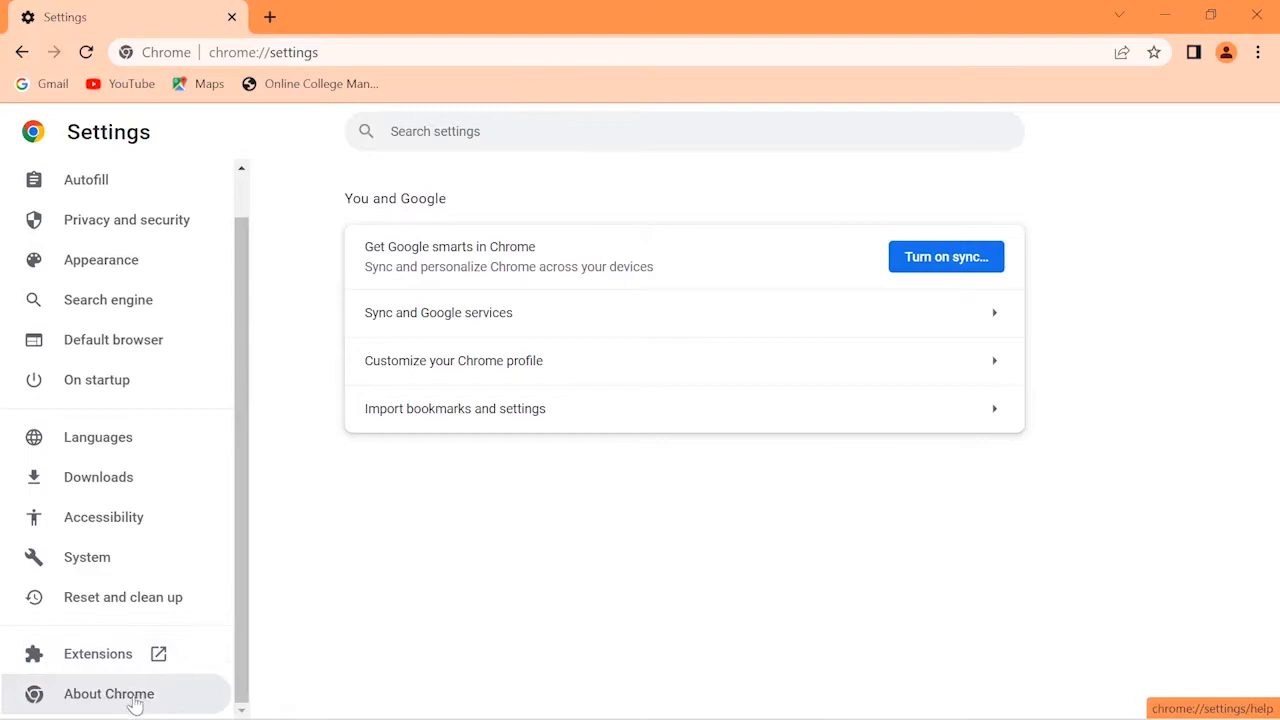
{"action": "left_click", "coordinate": [108, 692]}
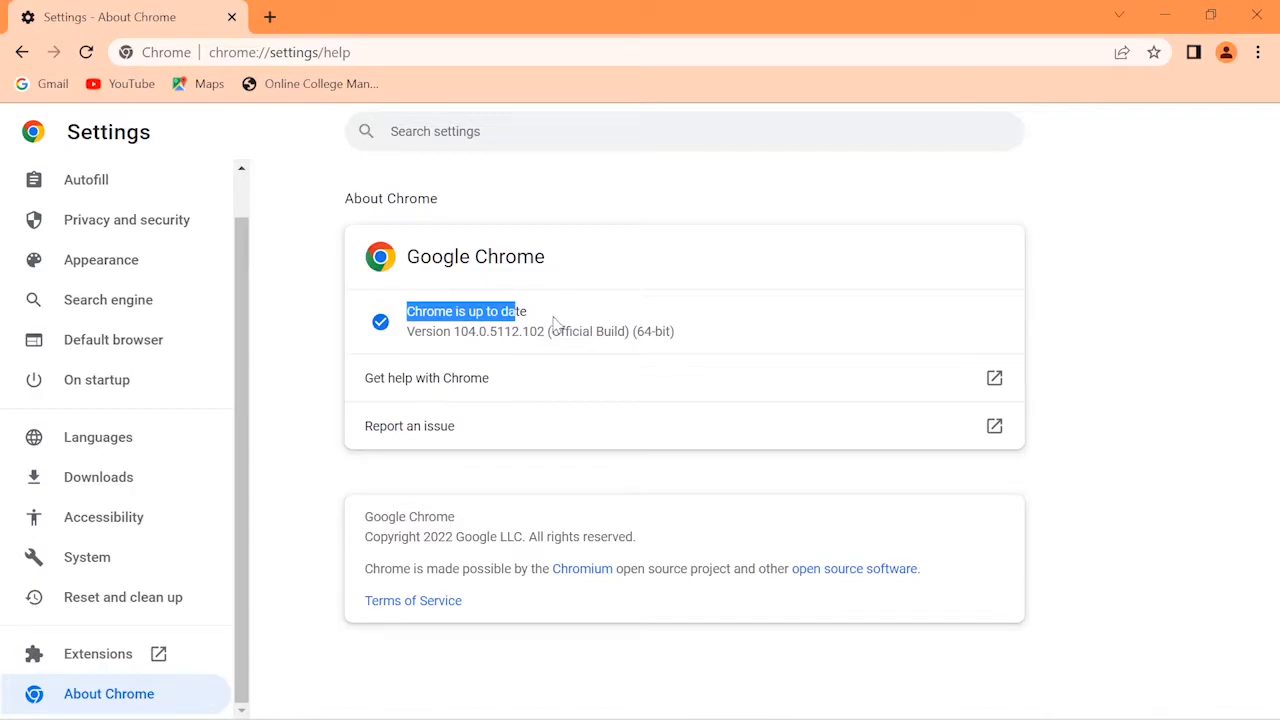
{"action": "mouse_move", "coordinate": [528, 390]}
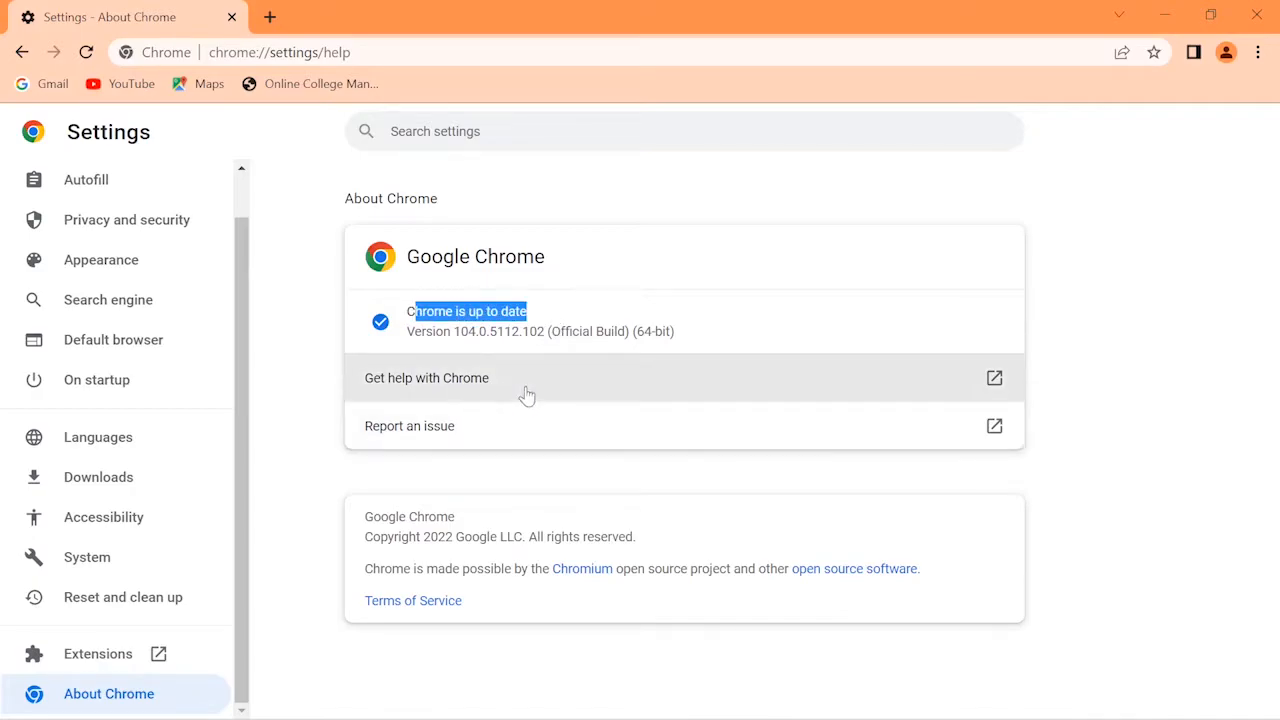
{"action": "mouse_move", "coordinate": [864, 476]}
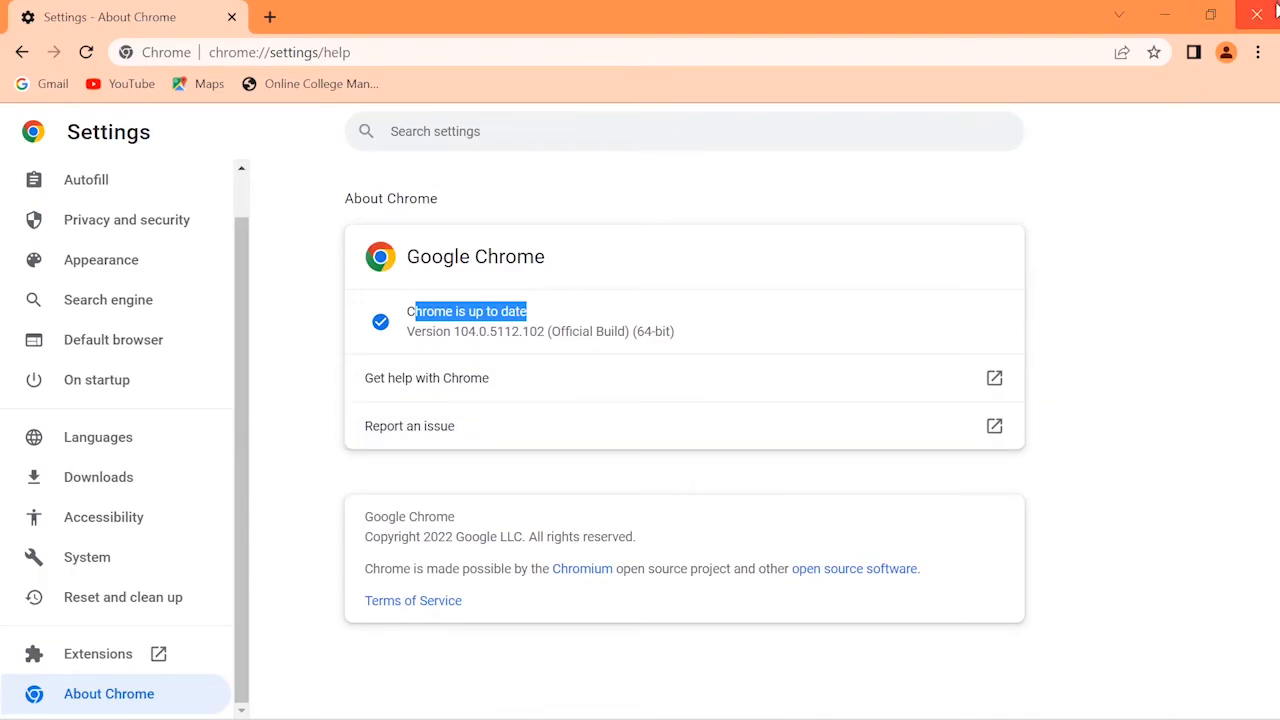
In a new tab, test the keyboard by typing random text ending in 'pl' into the address bar
{"action": "left_click", "coordinate": [270, 16]}
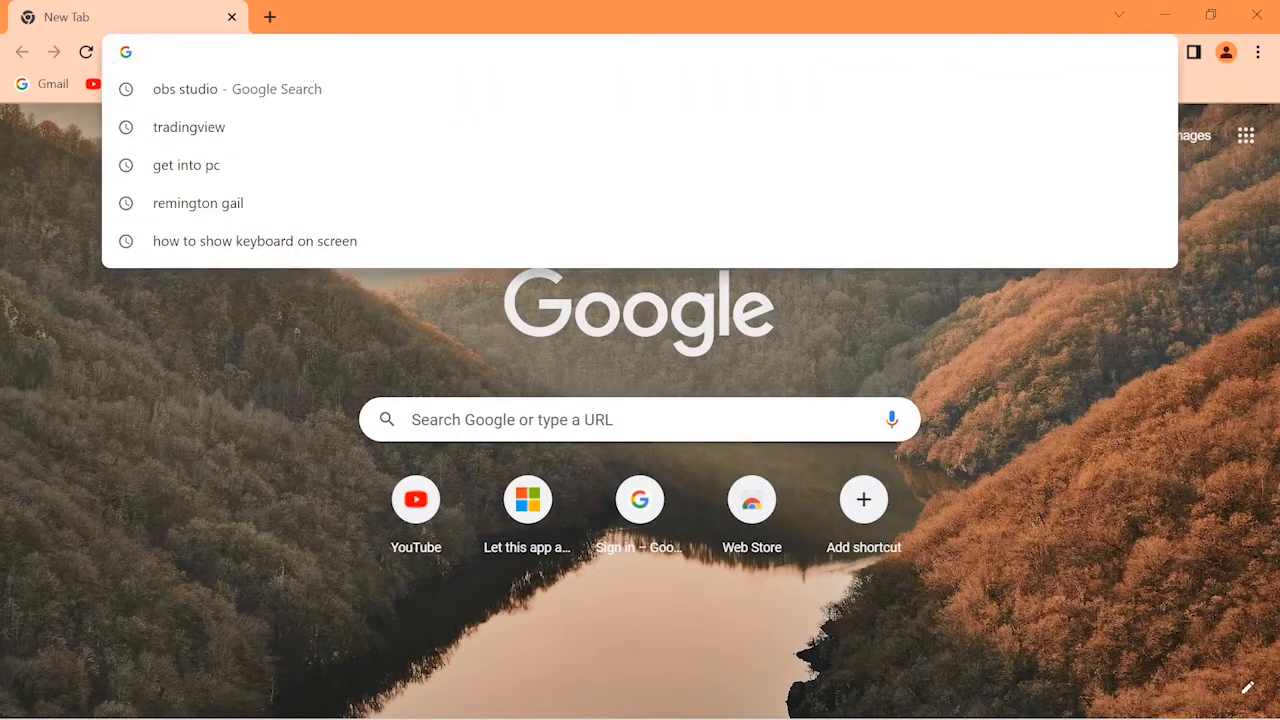
{"action": "type", "text": "ljugihoihpmb"}
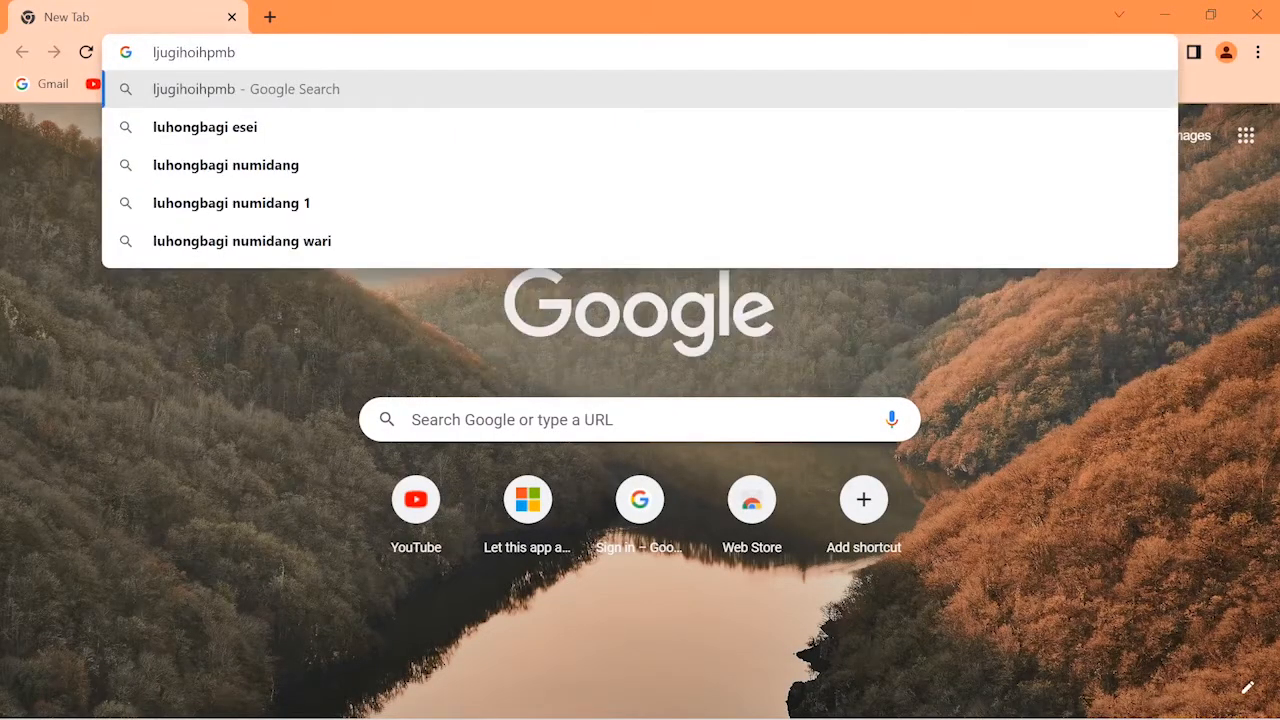
{"action": "type", "text": "kulo;iojbn"}
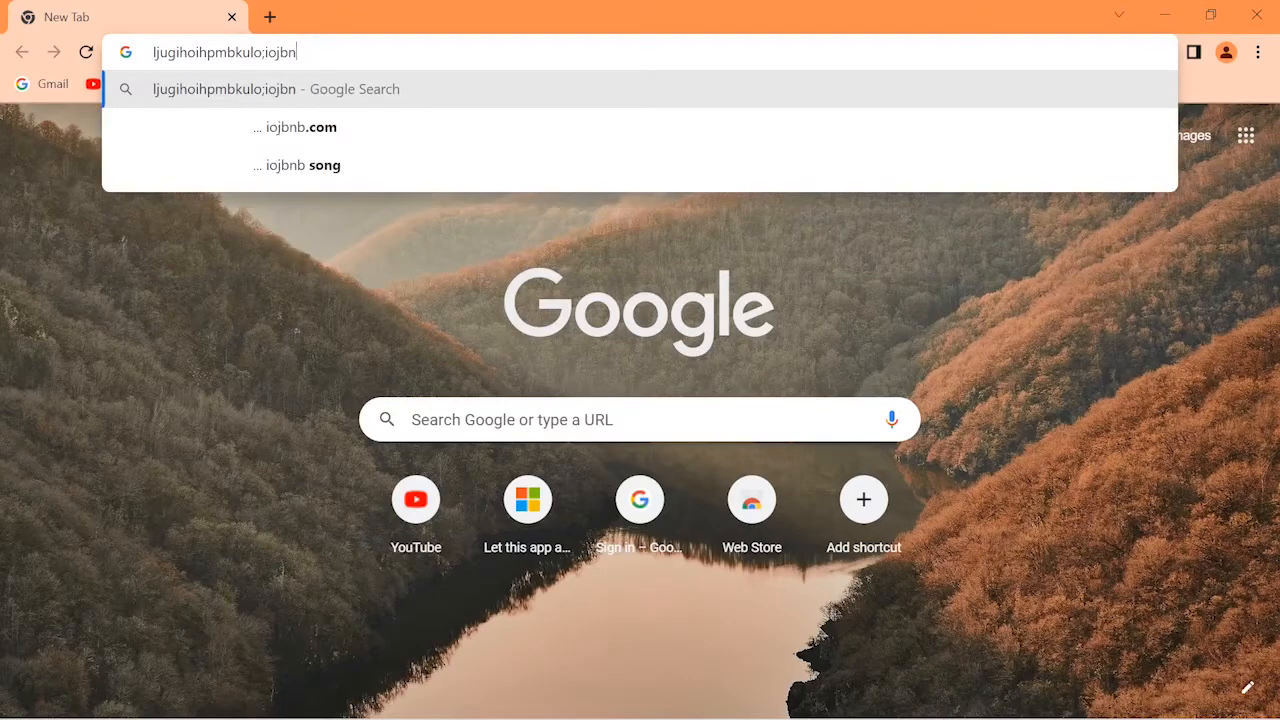
{"action": "type", "text": "pl"}
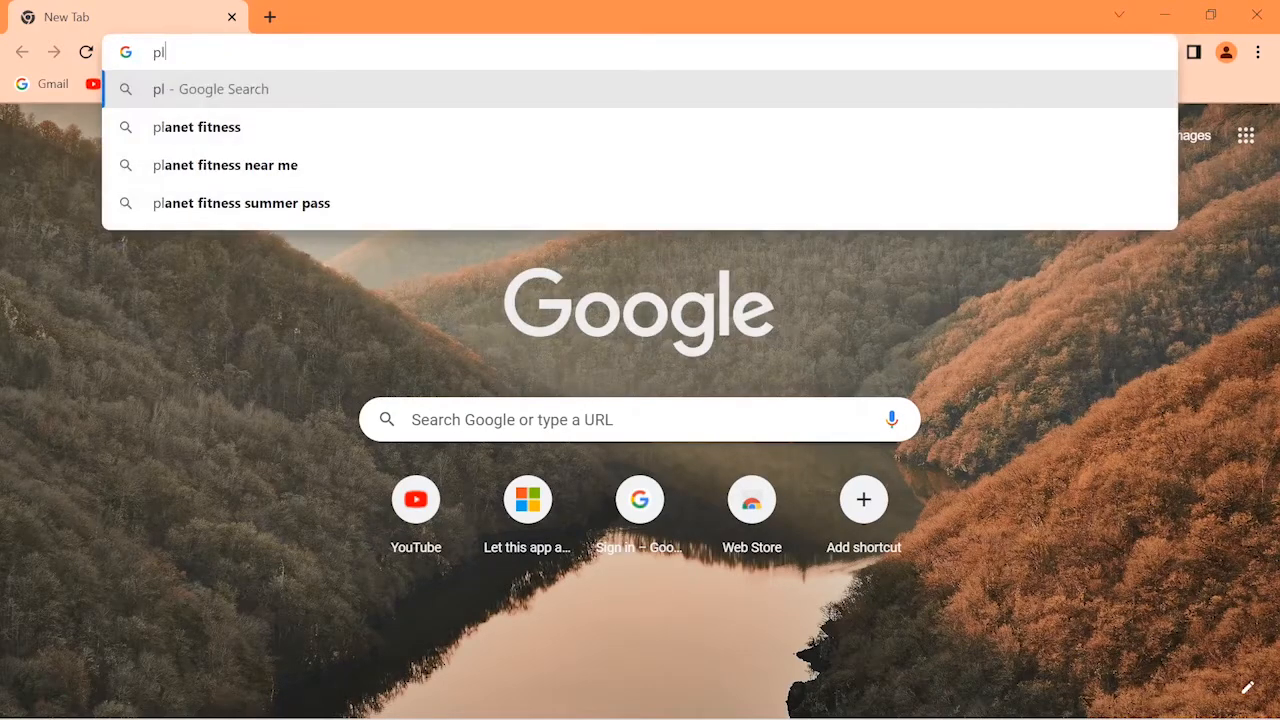